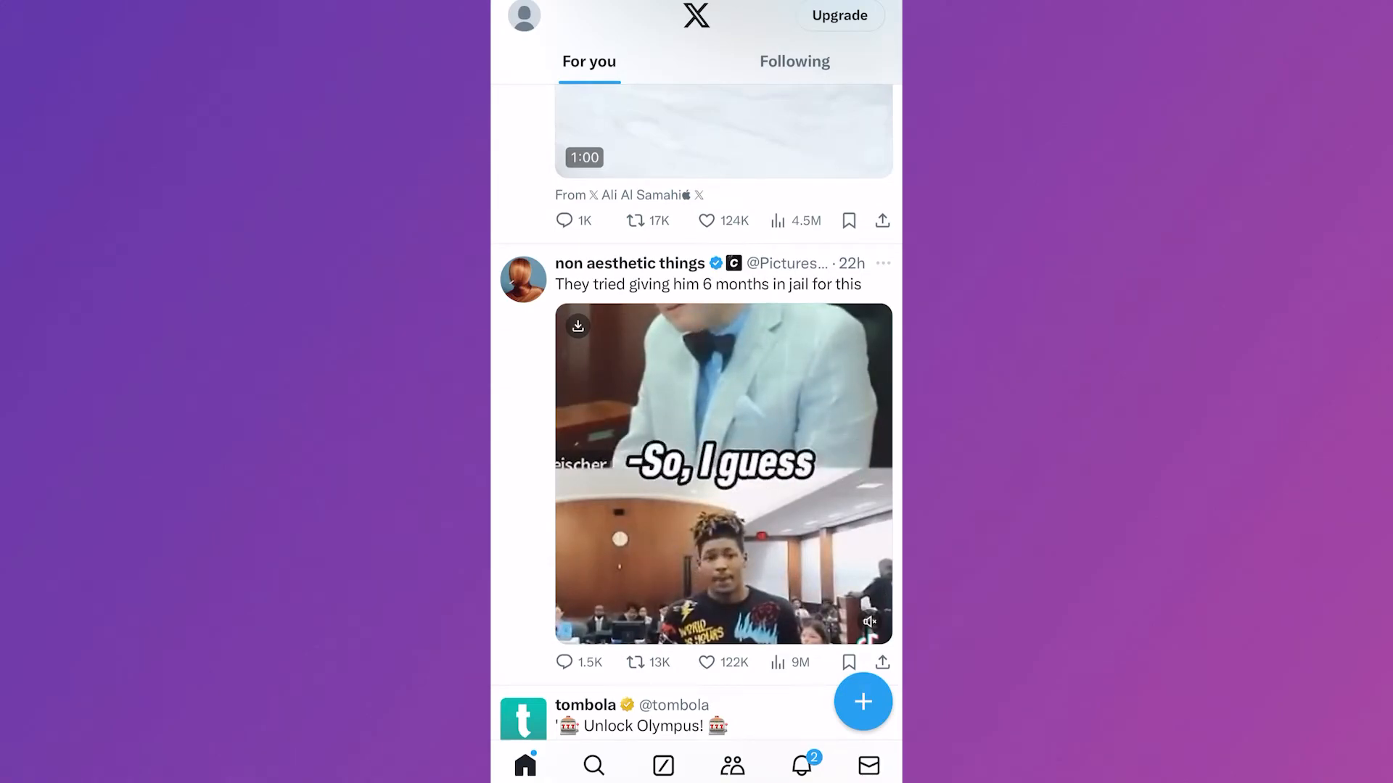
Step: Leave the X app and return to the phone's home screen
scroll(down, 3)
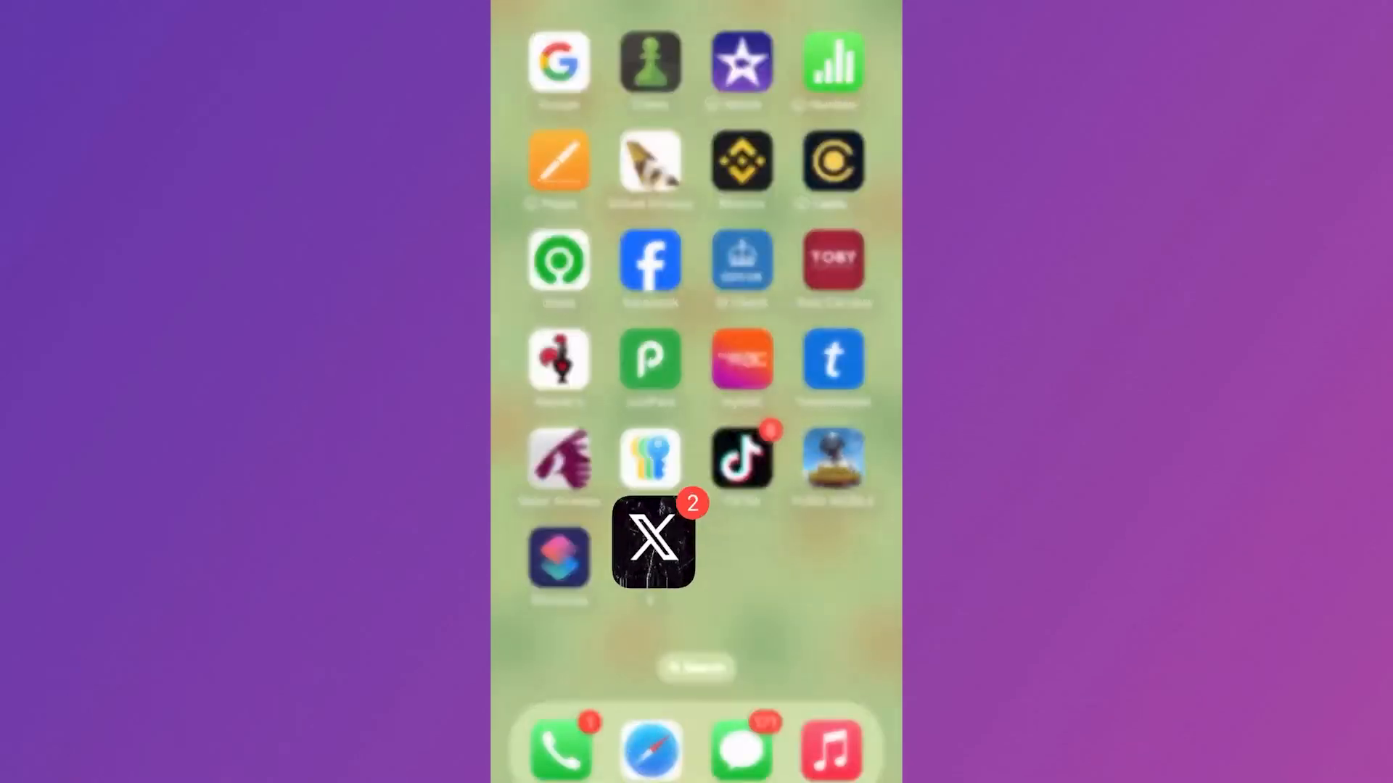
Step: Load x.com in the browser and bring up the account side menu
click(653, 545)
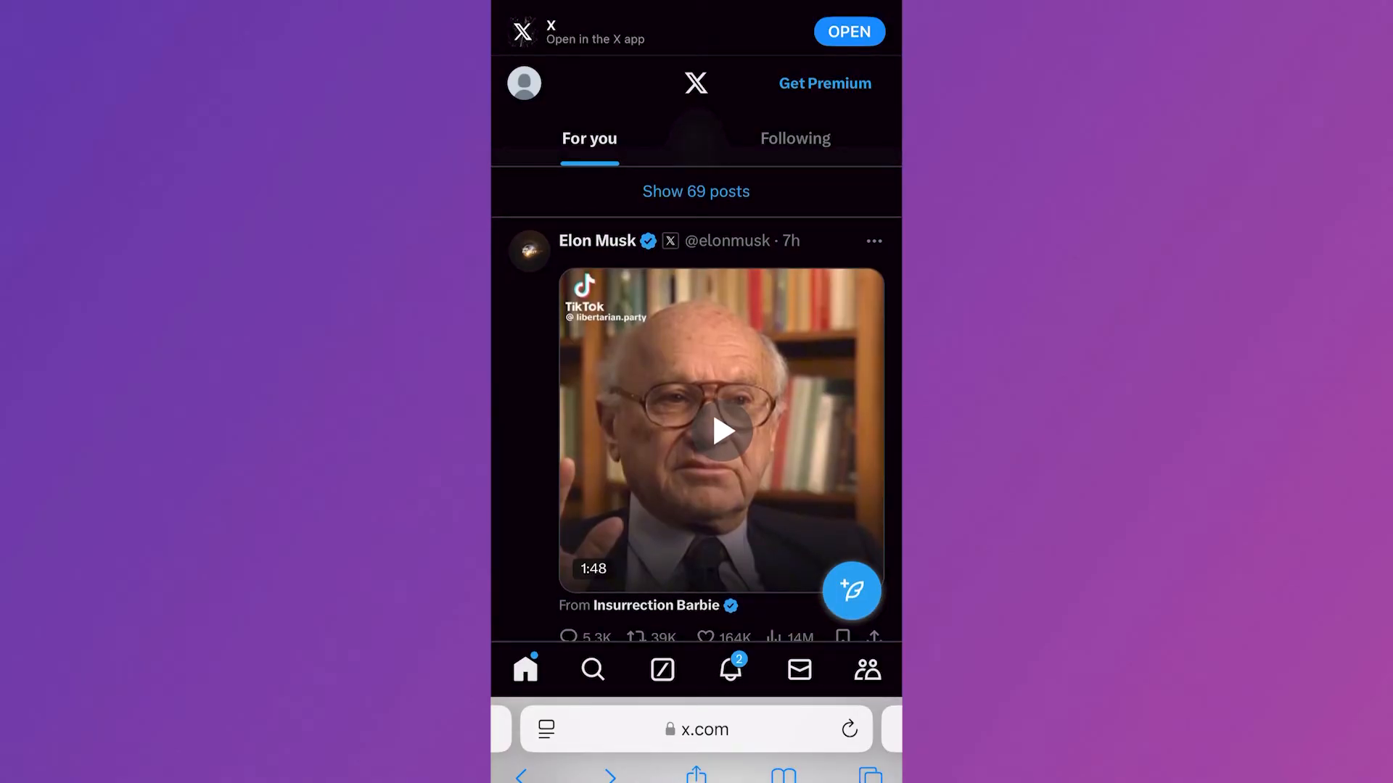
click(524, 83)
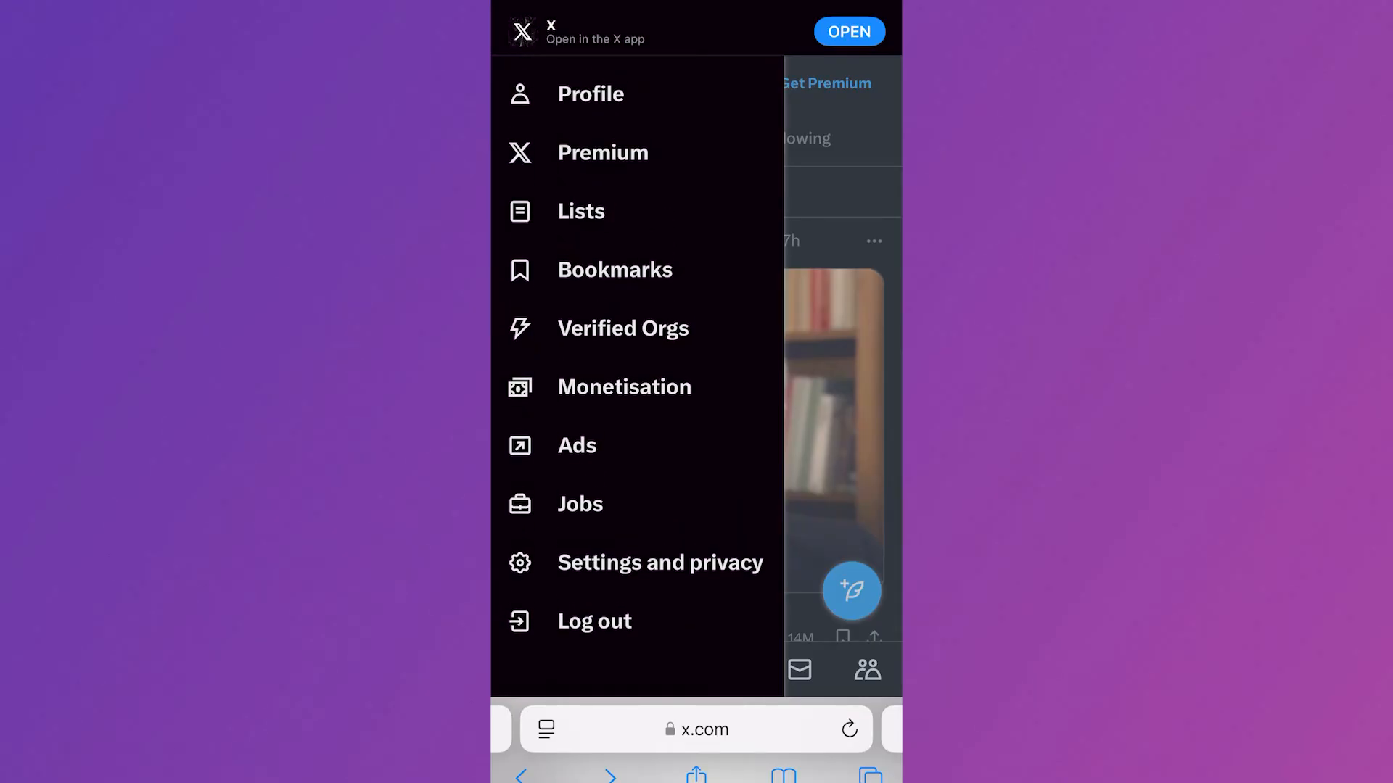
Step: In Privacy and safety > Content you see, enable 'Display media that may contain sensitive content'
click(659, 563)
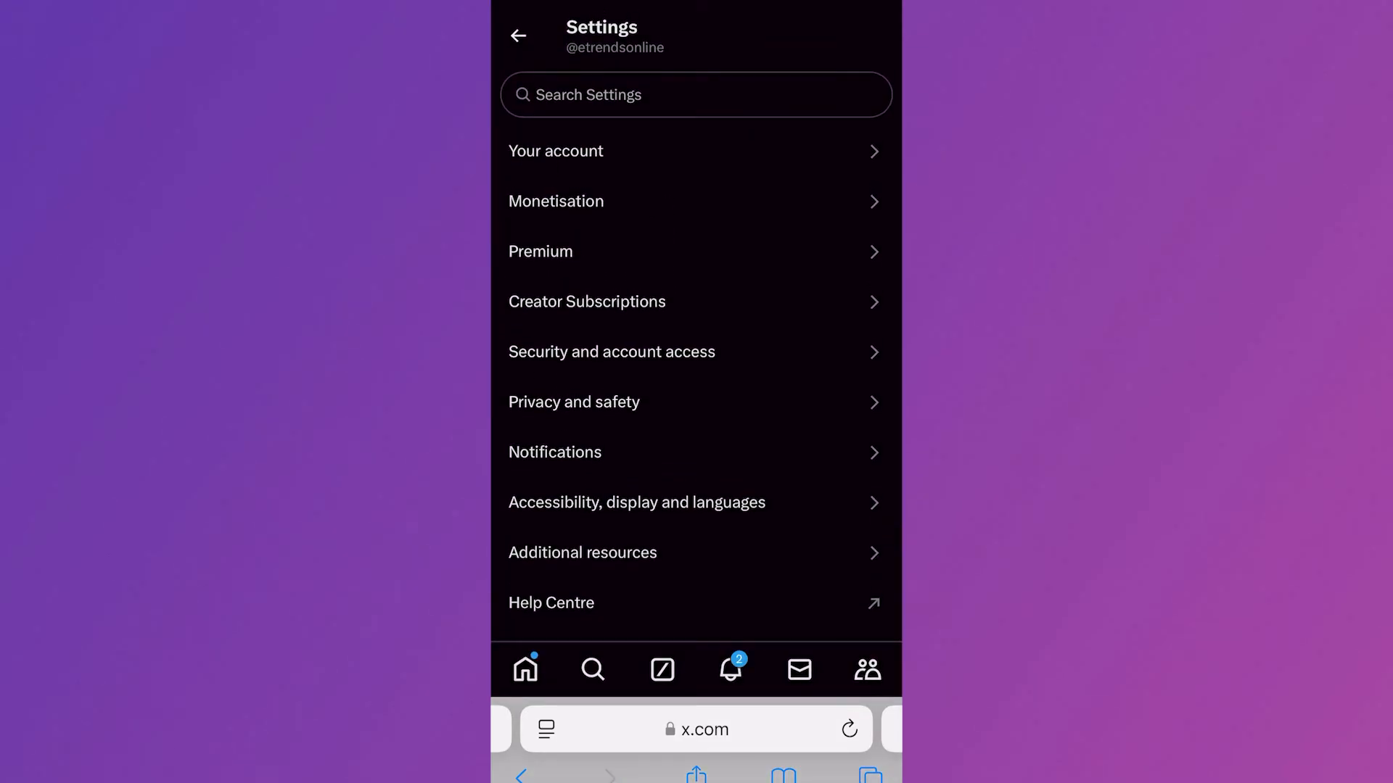
click(575, 402)
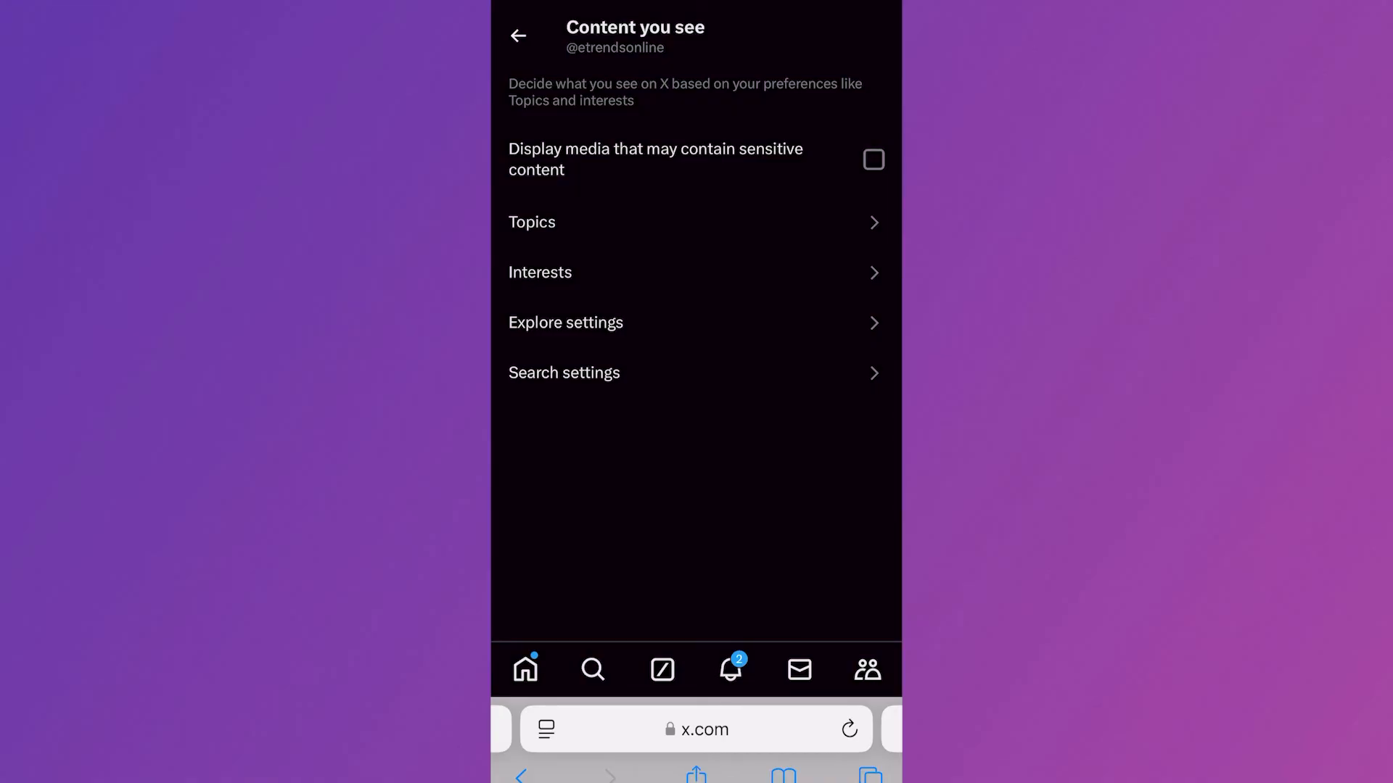
click(873, 160)
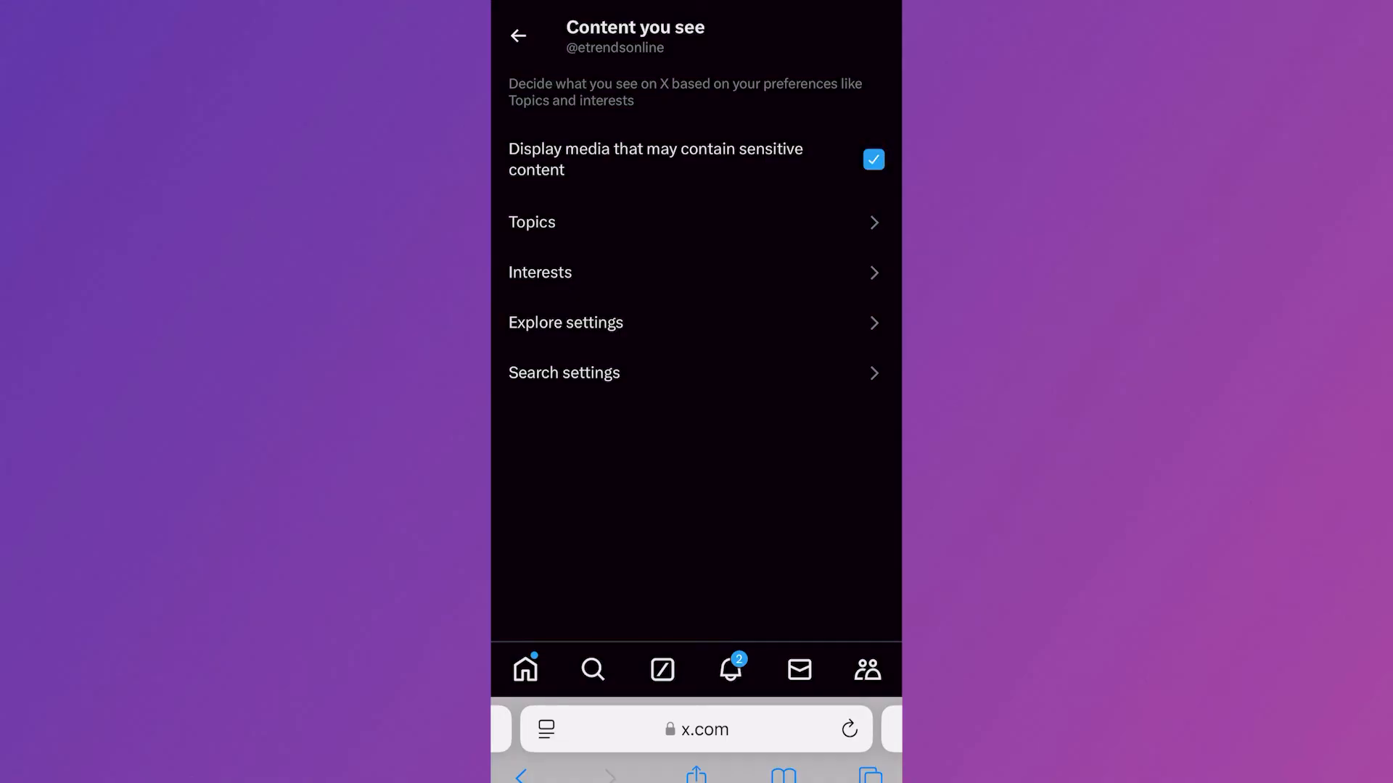
Step: In Search settings, untick 'Hide sensitive content' so it appears in search results
click(564, 373)
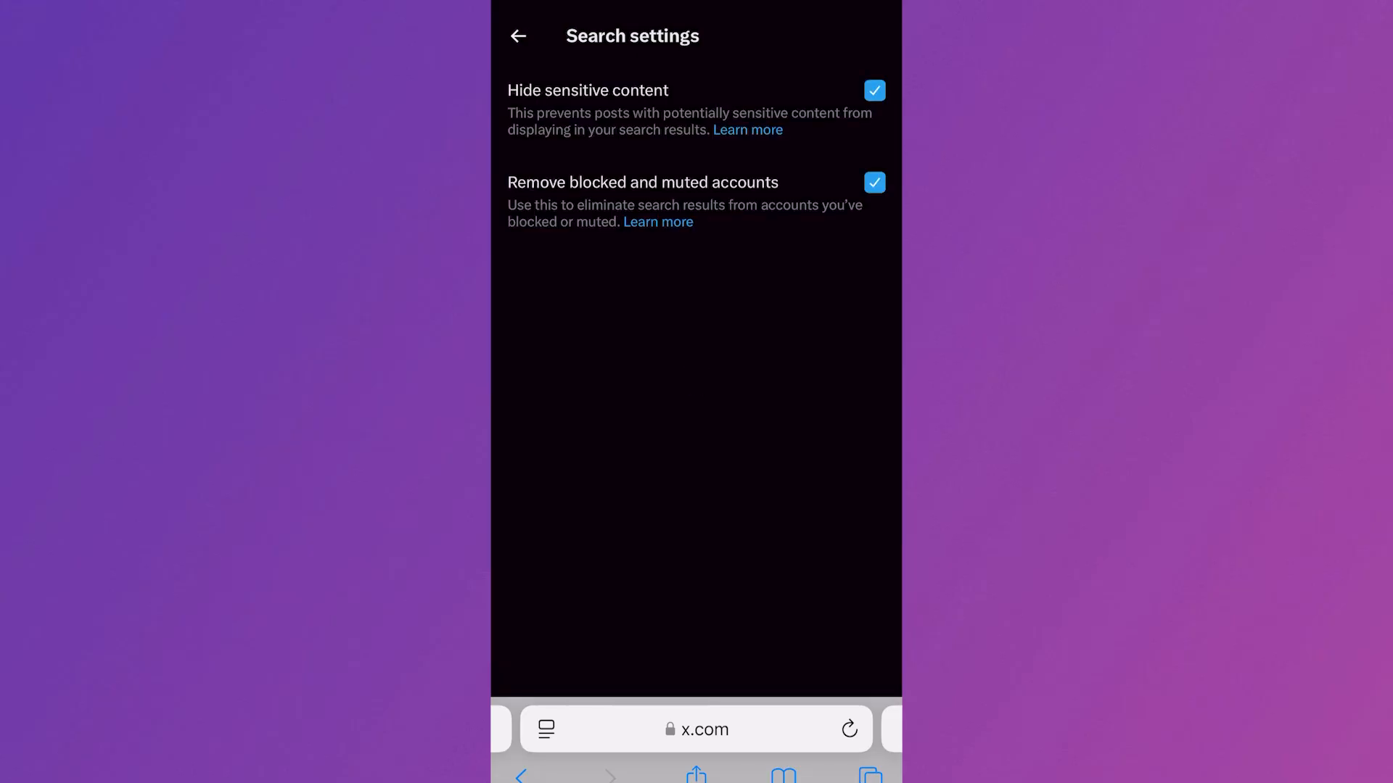
click(873, 90)
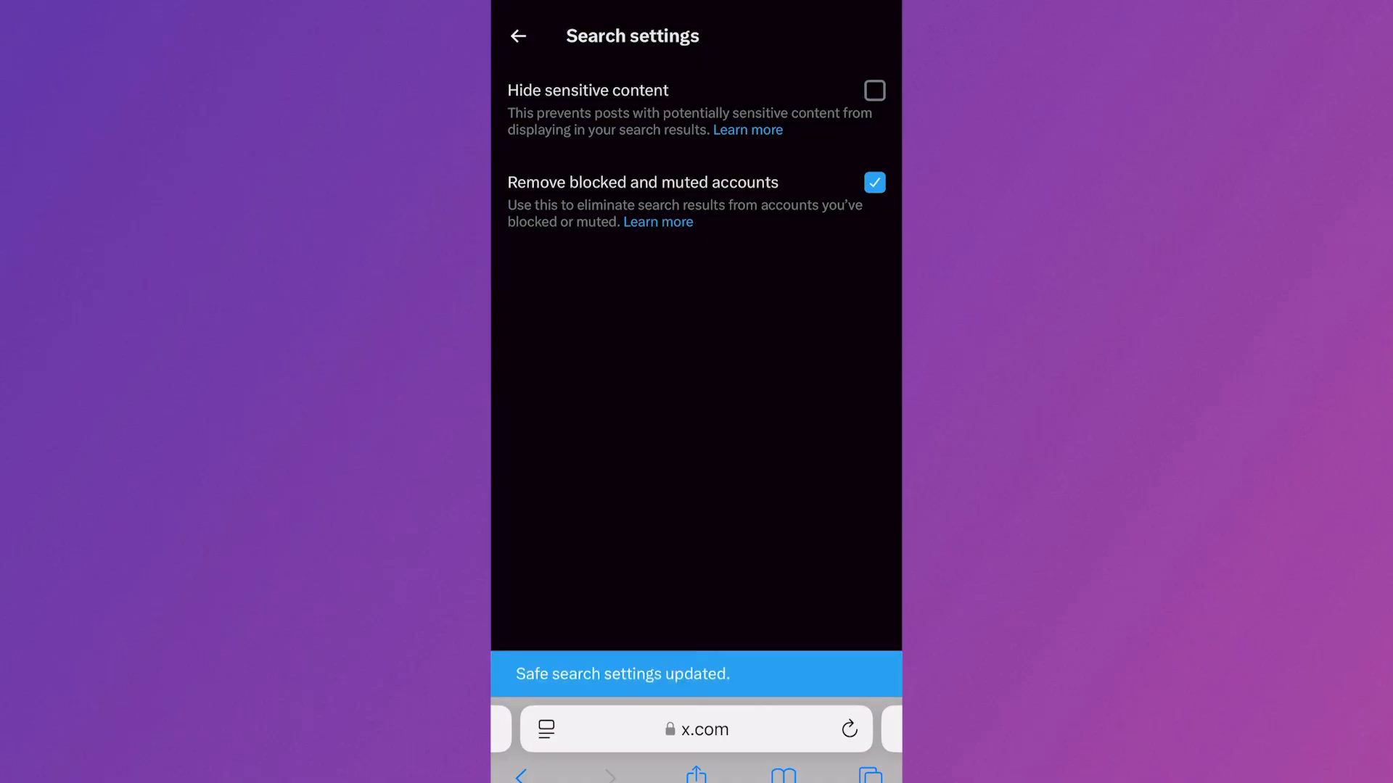